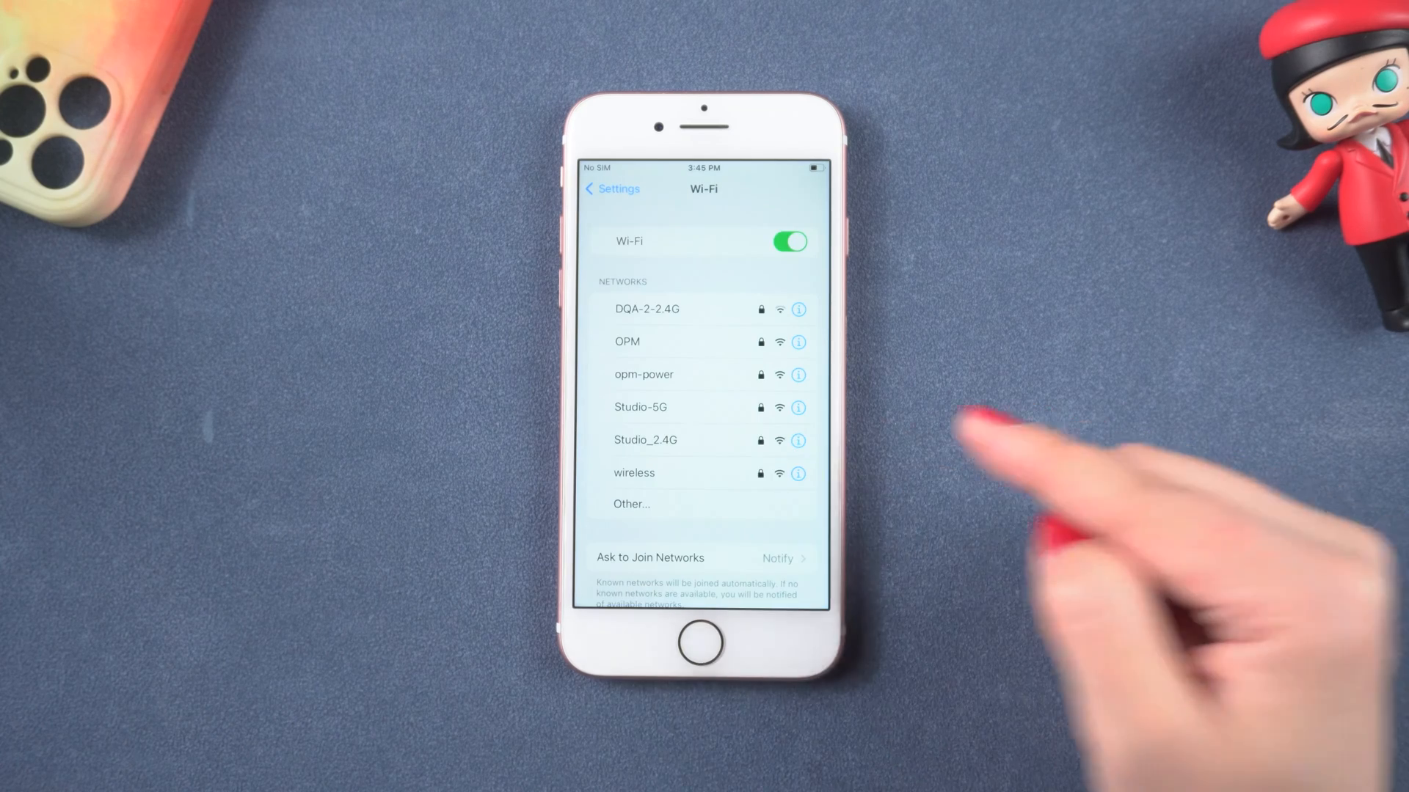
# Forget the DQA-2-2.4G Wi-Fi network and open the 'wireless' network's details page.
pyautogui.click(634, 472)
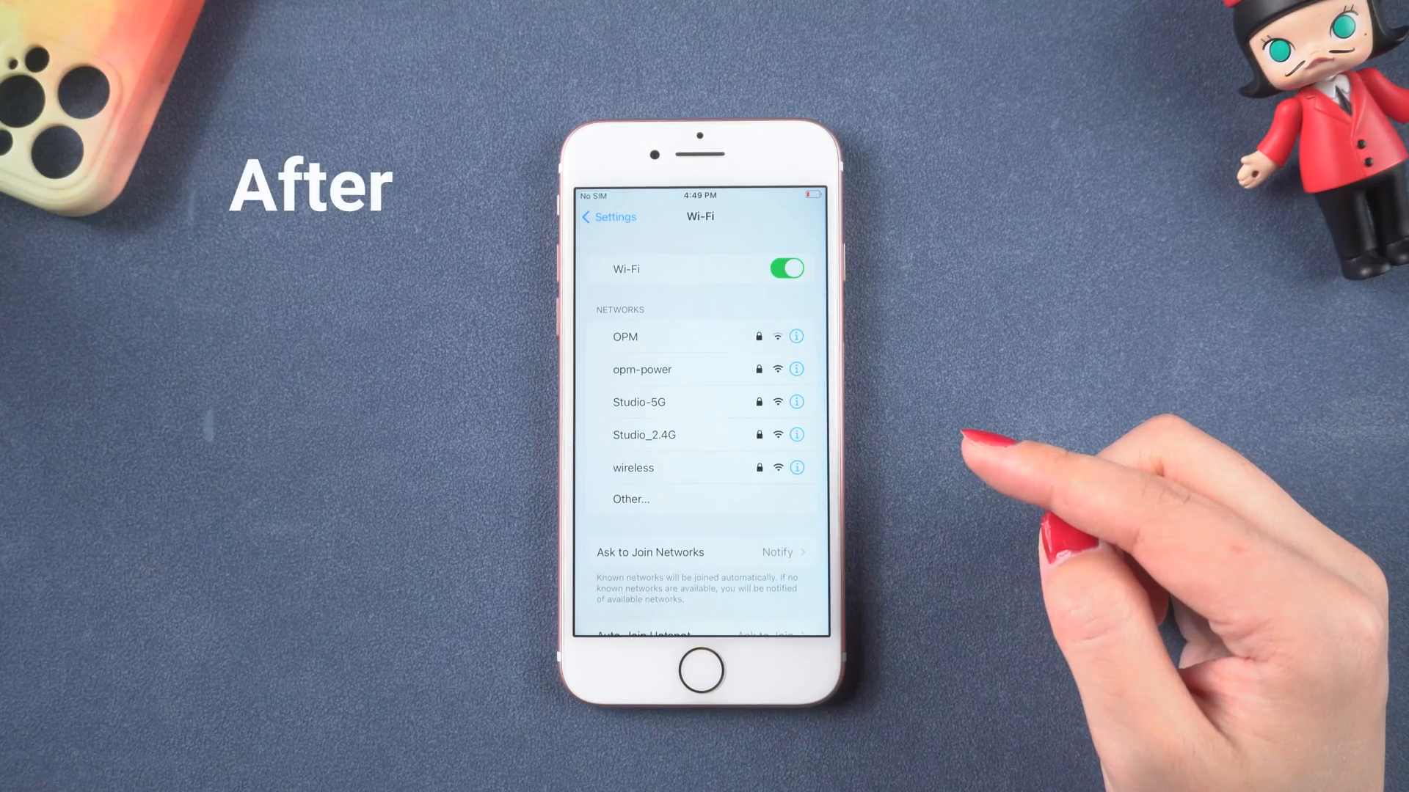
pyautogui.click(633, 468)
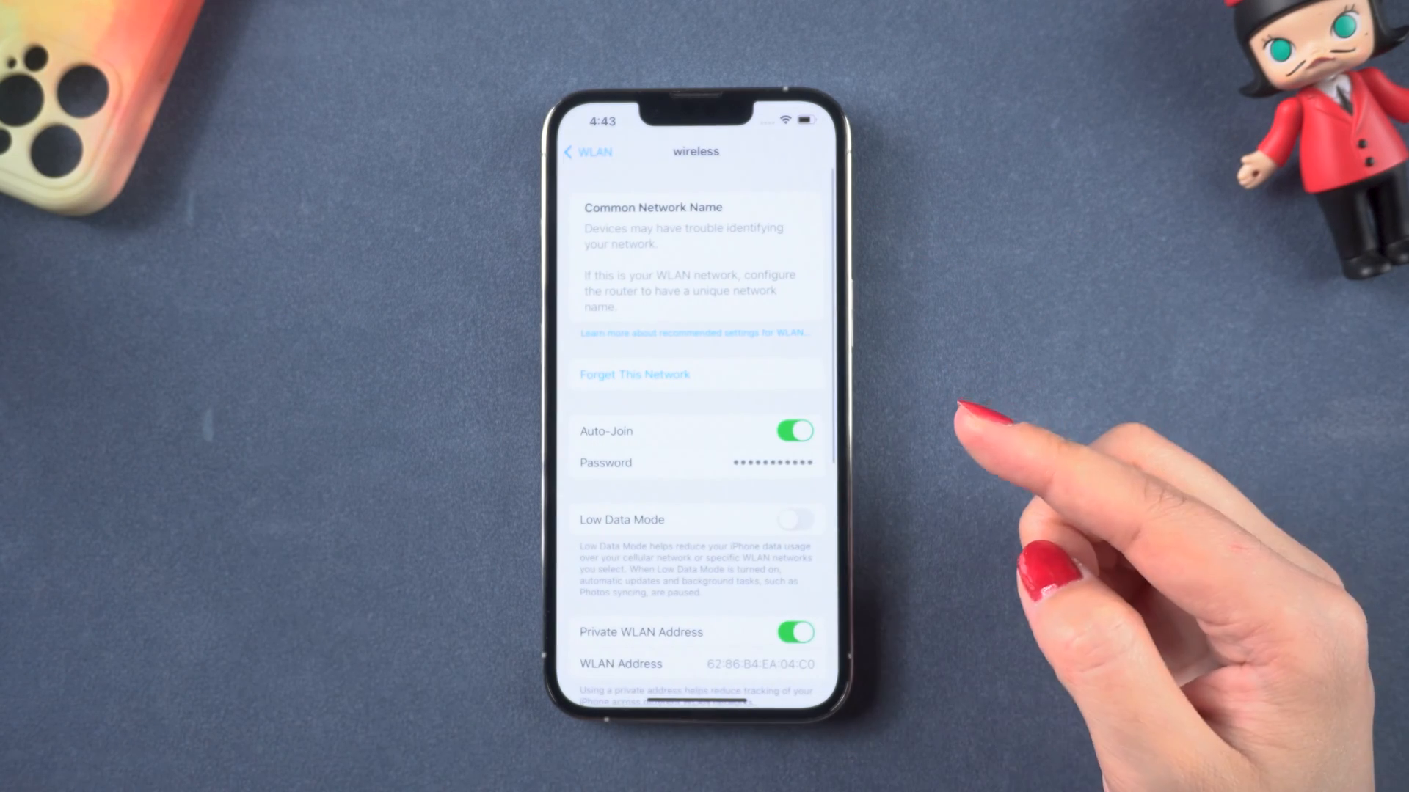
# Tap the 'wireless' network's Password field to bring up the passcode prompt.
pyautogui.click(696, 463)
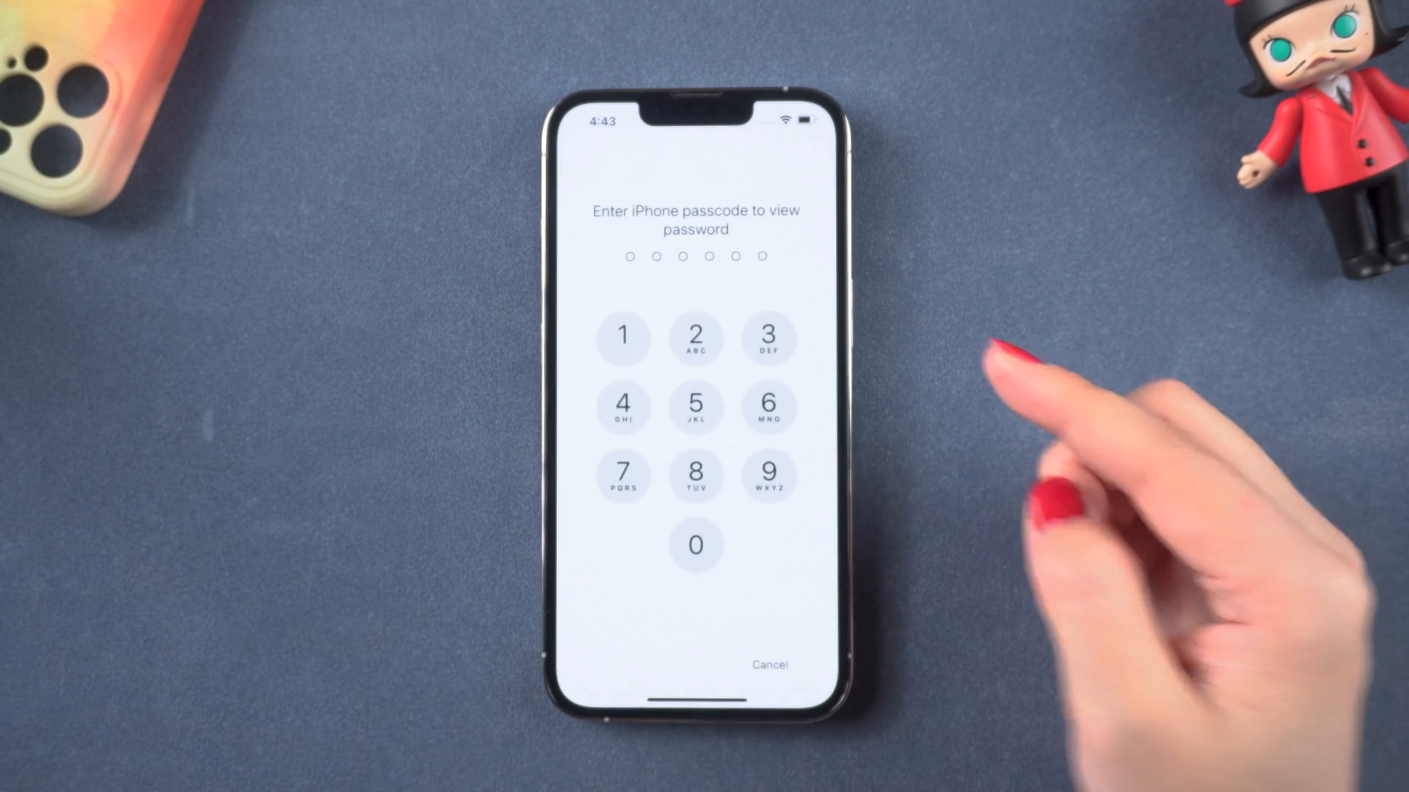